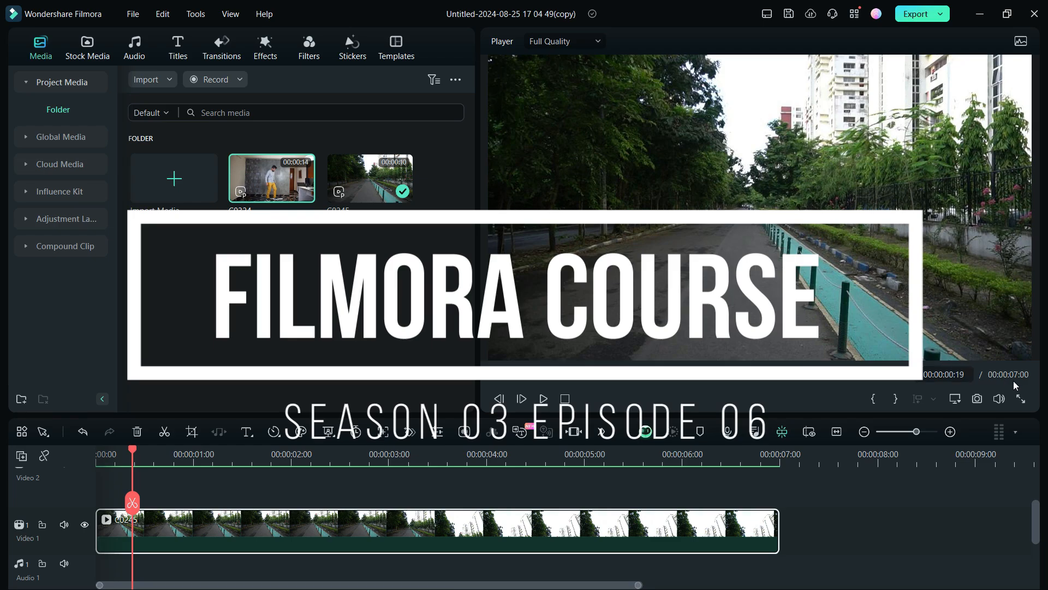
Step: Layer clip C0324 on Video 2 above road clip C0245 and show its properties
{"action": "left_click", "coordinate": [321, 454]}
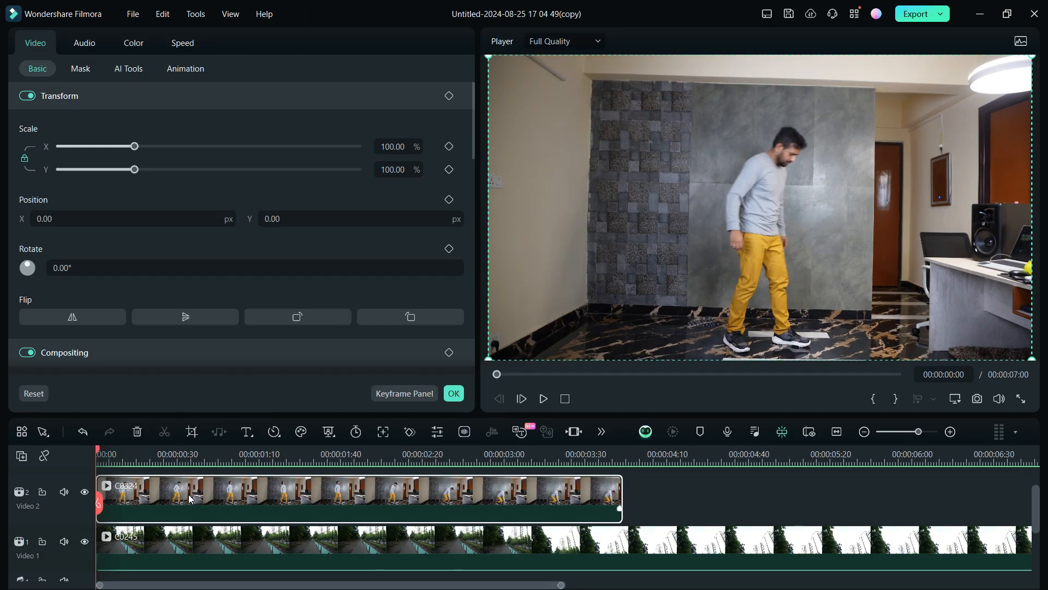
Step: Turn on Smart Cutout in the room clip's AI Tools options
{"action": "left_click", "coordinate": [128, 68]}
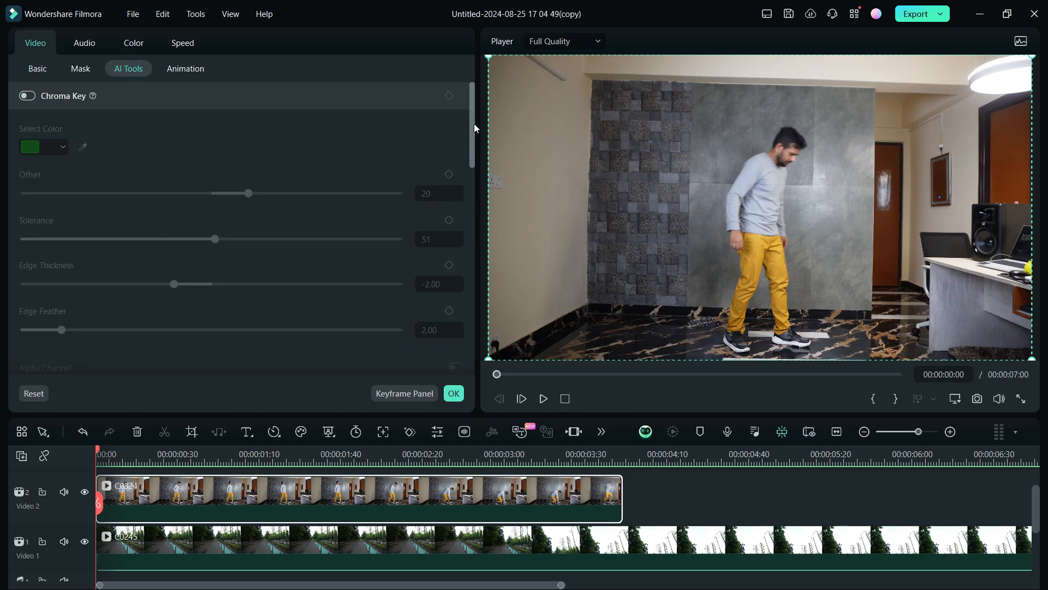
{"action": "scroll", "scroll_direction": "down", "scroll_amount": 3}
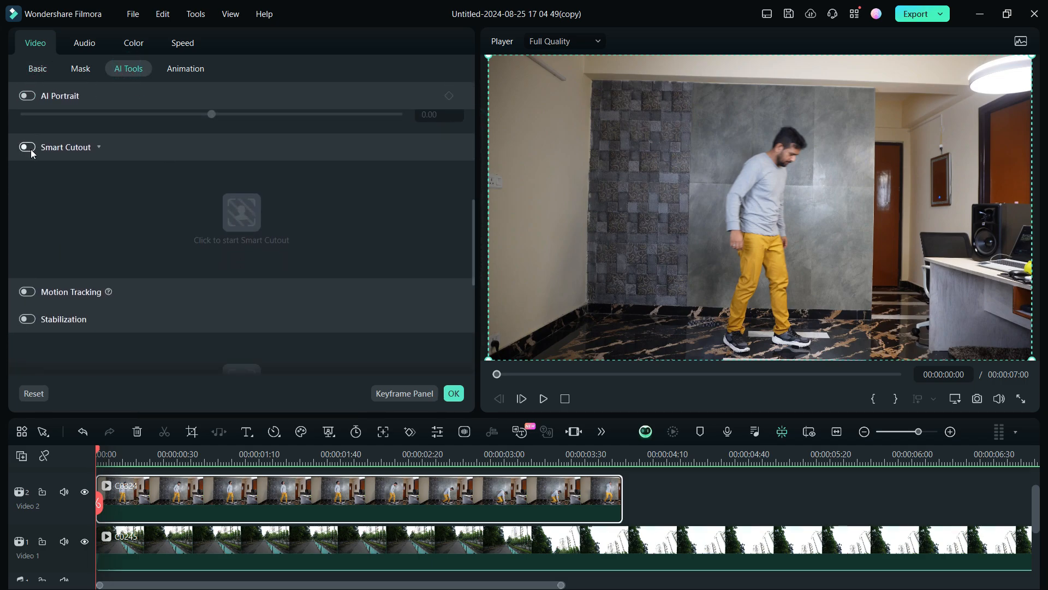
{"action": "left_click", "coordinate": [27, 147]}
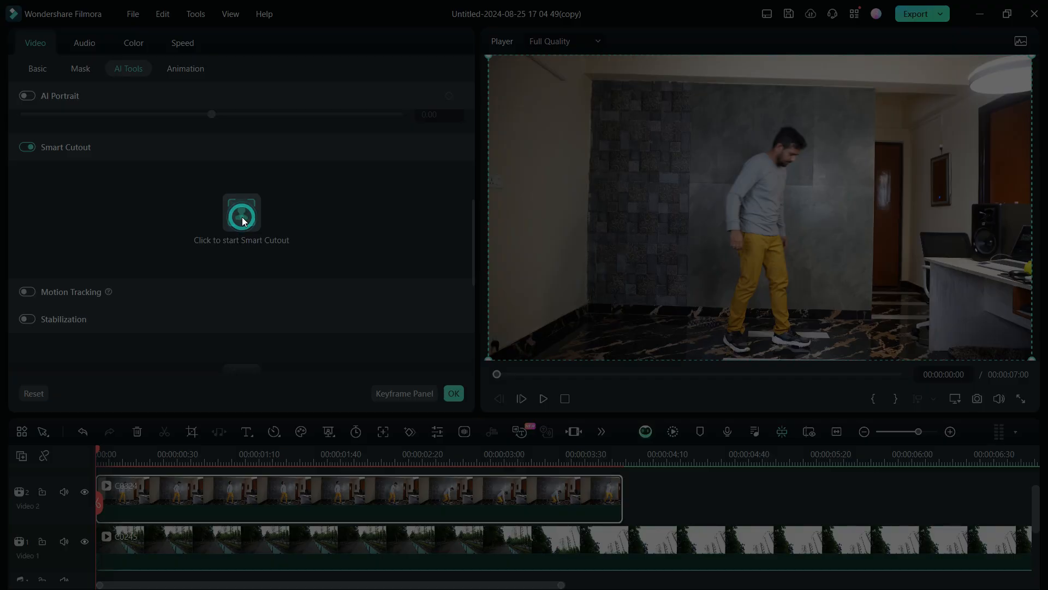
Step: Brush over the man's head, body and legs, then adjust the preview zoom
{"action": "left_click", "coordinate": [242, 214]}
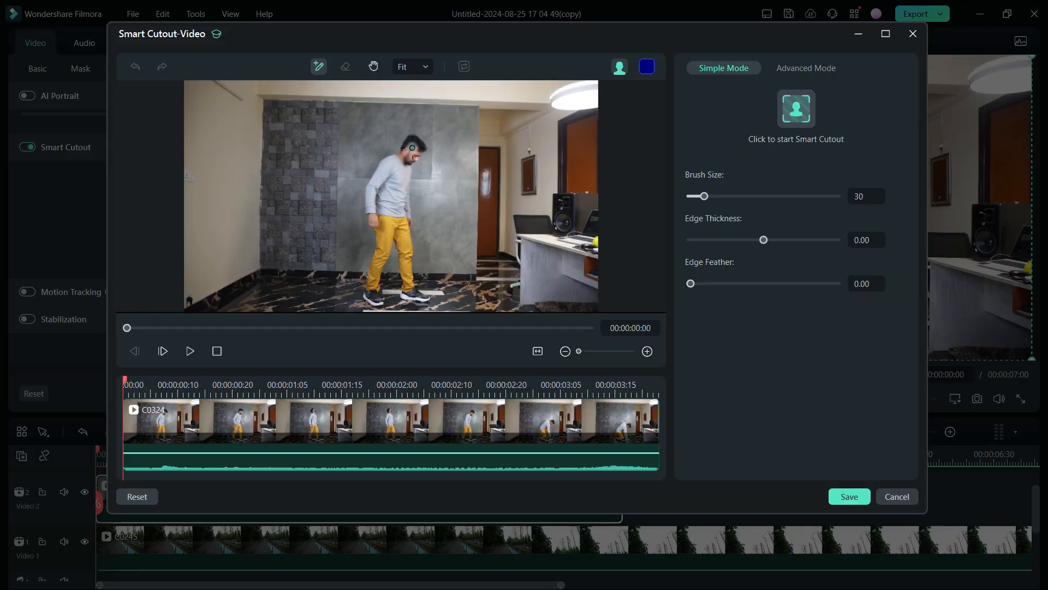
{"action": "left_click_drag", "start_coordinate": [412, 147], "coordinate": [376, 226]}
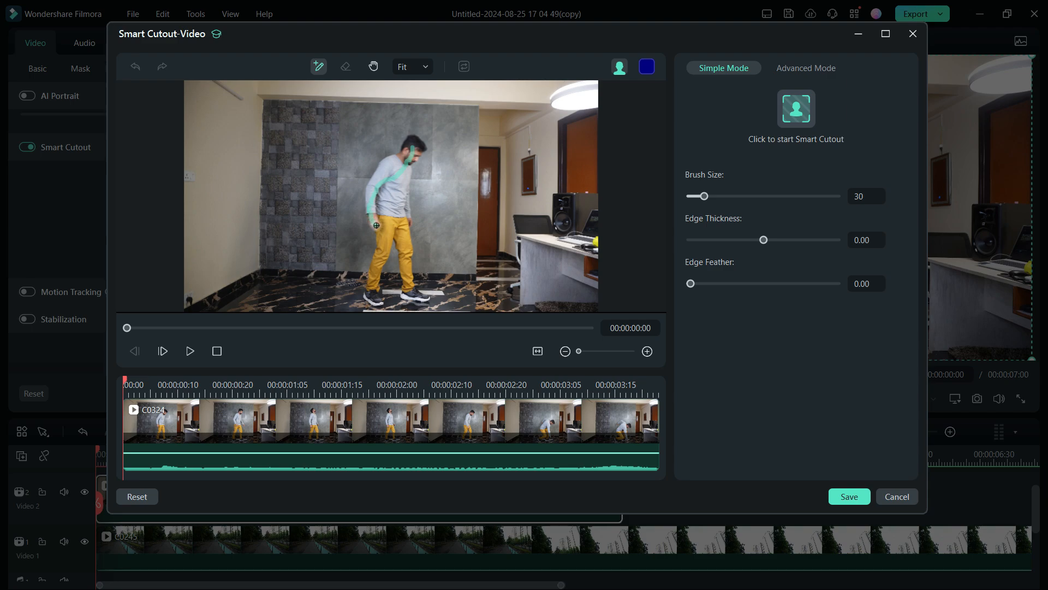
{"action": "left_click_drag", "start_coordinate": [378, 226], "coordinate": [377, 302]}
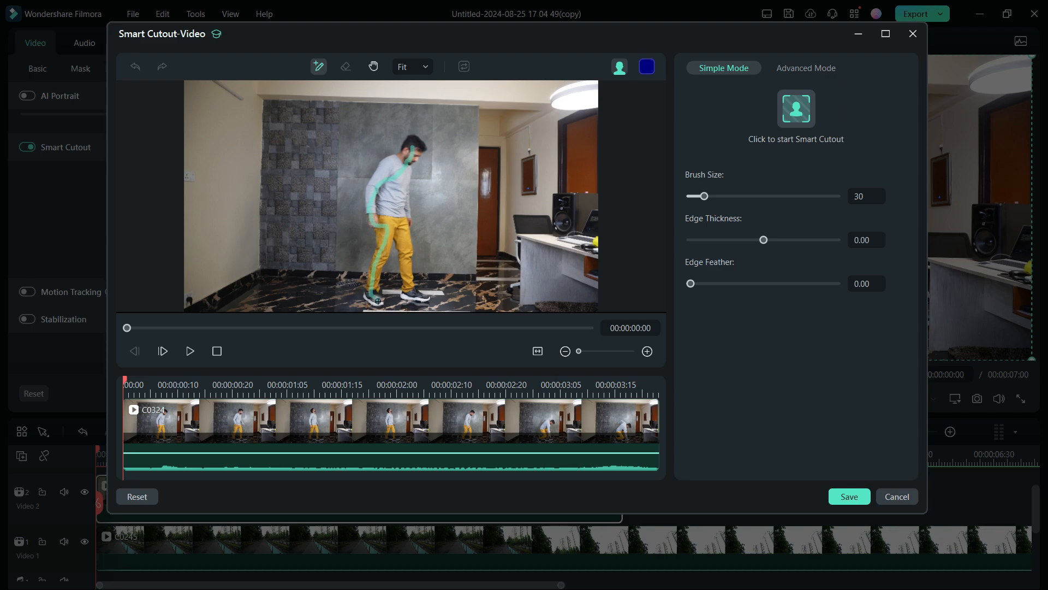
{"action": "left_click", "coordinate": [425, 66]}
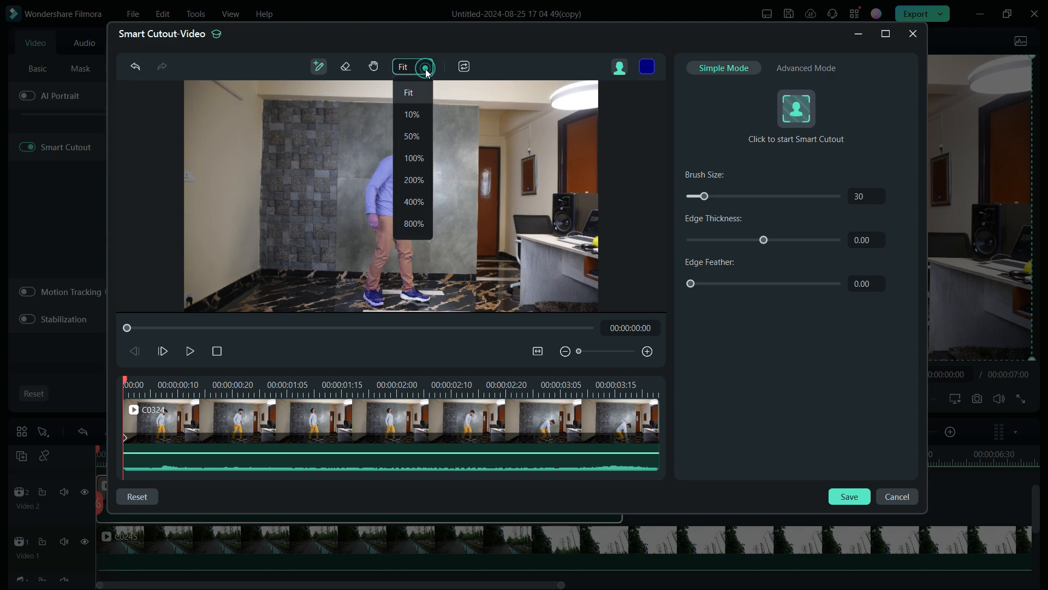
{"action": "left_click", "coordinate": [413, 180]}
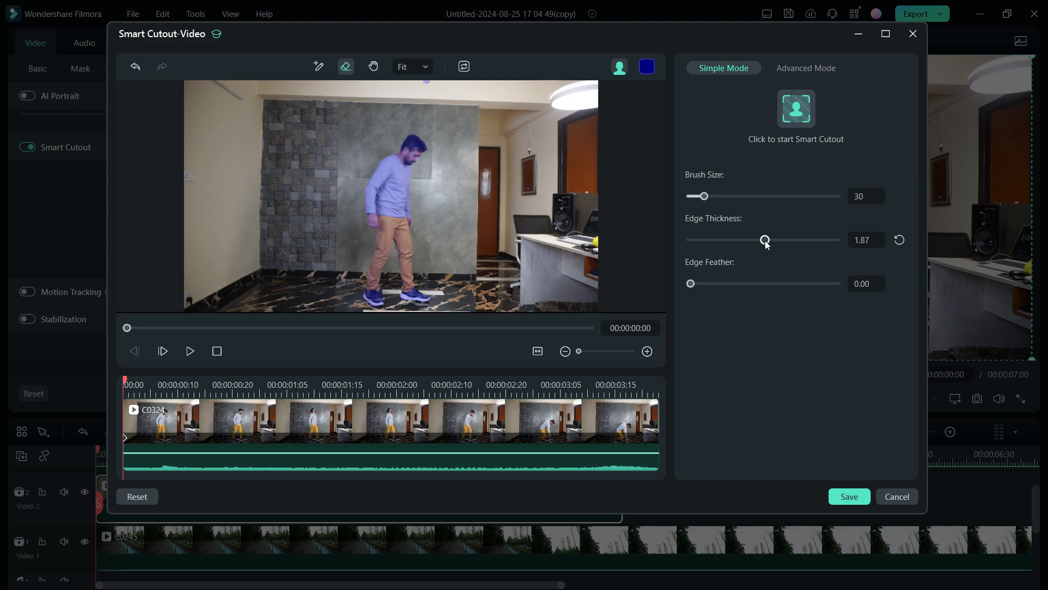
Step: Set Edge Thickness 2.80 and Edge Feather 2.43, then process the cutout
{"action": "left_click_drag", "start_coordinate": [765, 240], "coordinate": [772, 241]}
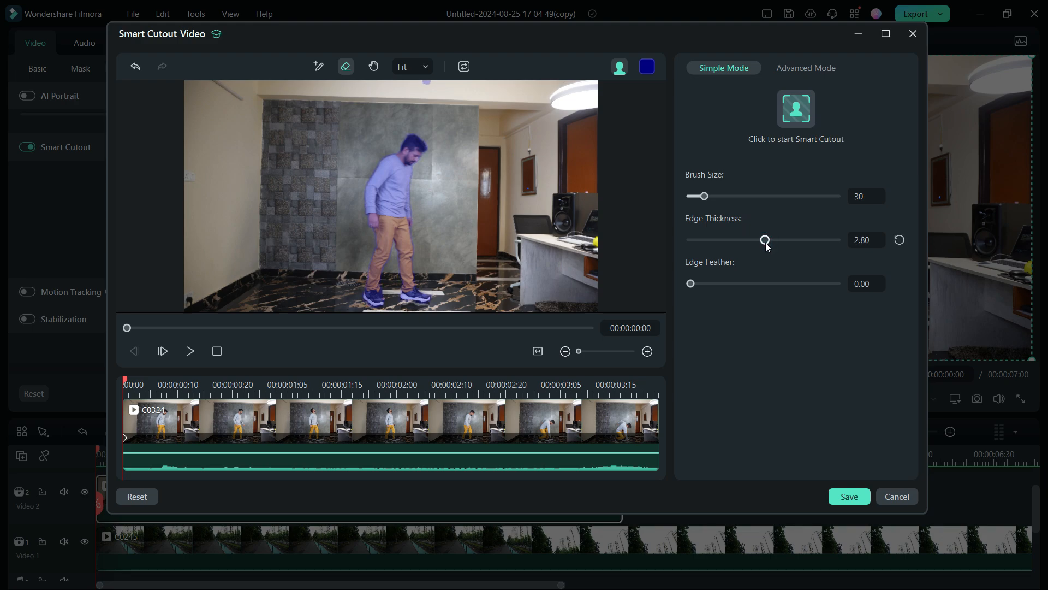
{"action": "left_click_drag", "start_coordinate": [691, 283], "coordinate": [701, 283]}
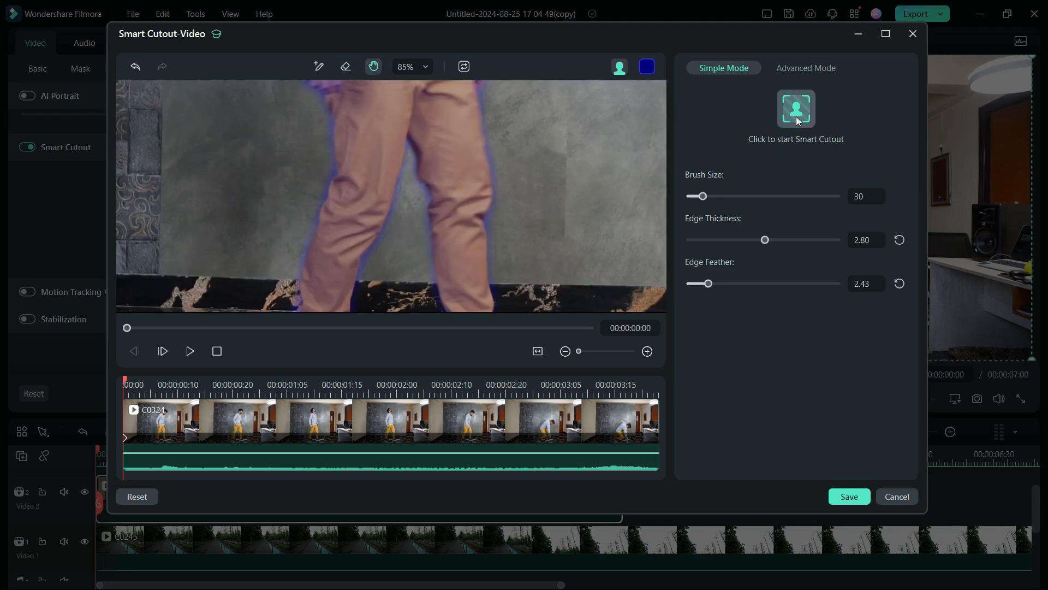
{"action": "left_click", "coordinate": [796, 109]}
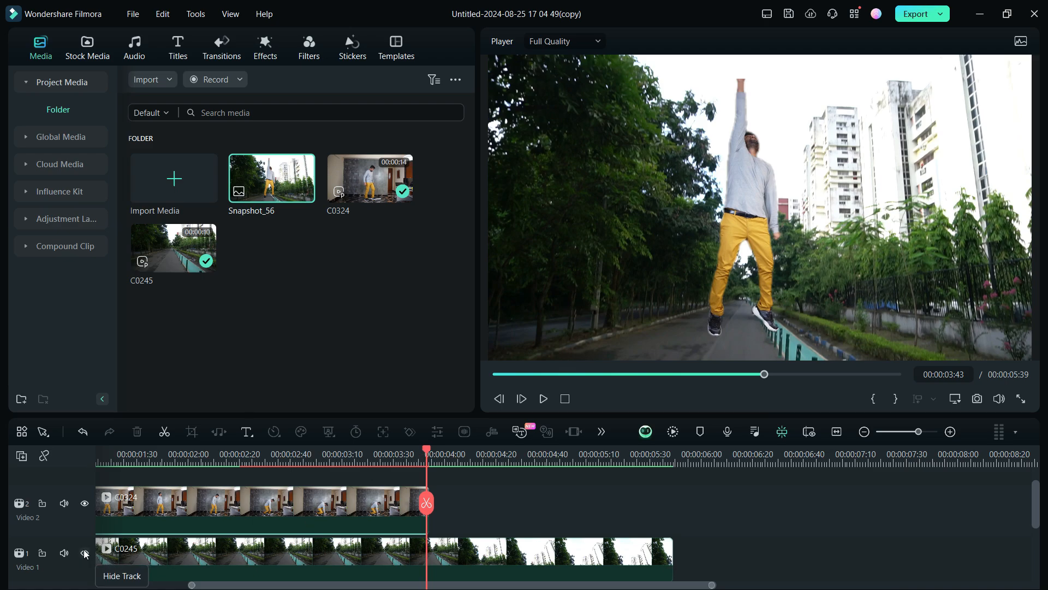
Step: Keyframe C0324's position and scale, speed a split section to 2.21x, and snapshot the jump
{"action": "left_click", "coordinate": [83, 553]}
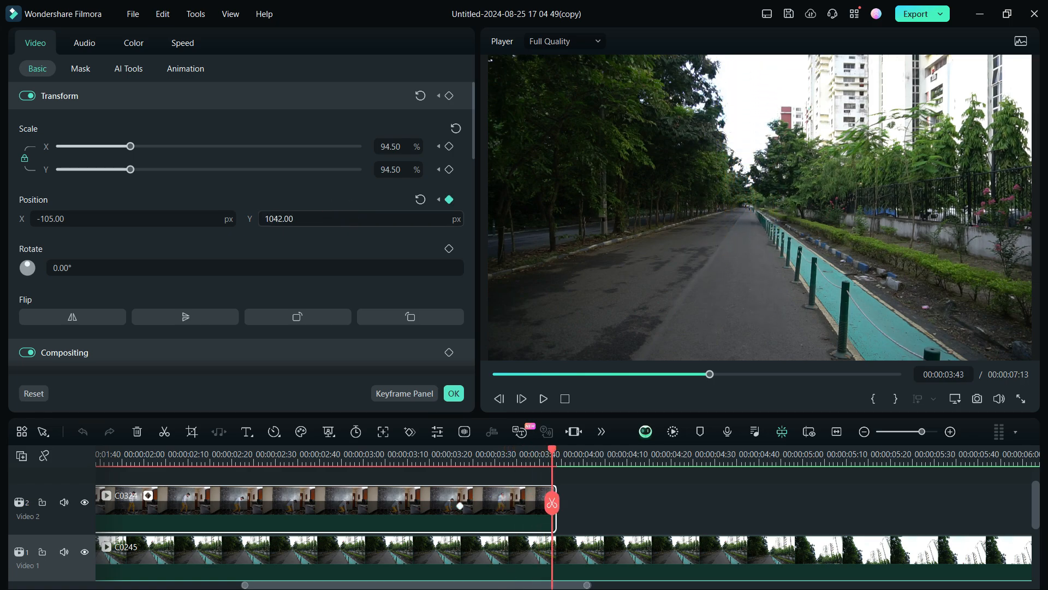
{"action": "left_click", "coordinate": [543, 399]}
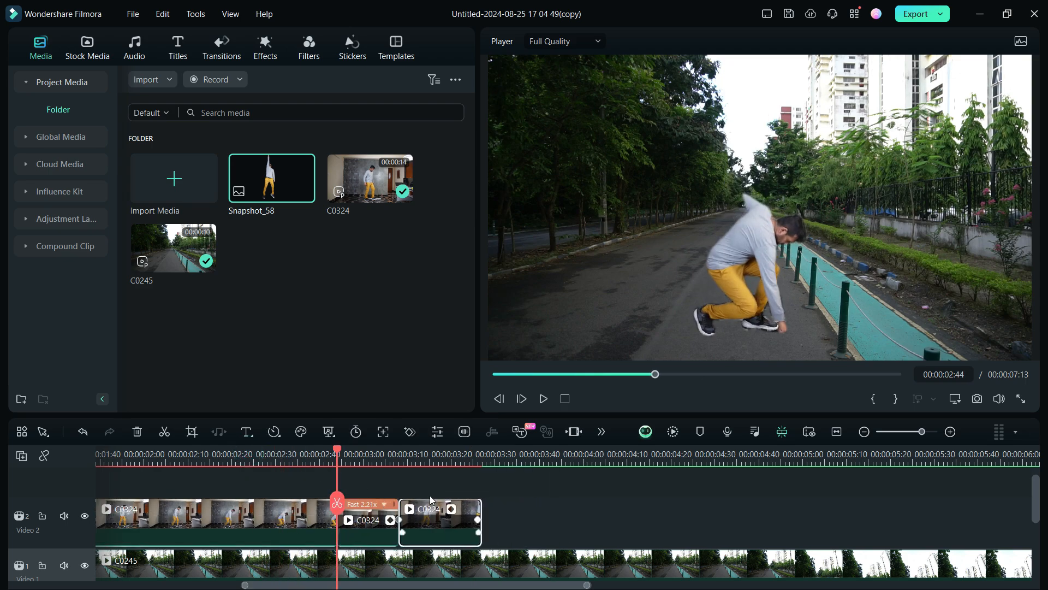
{"action": "left_click", "coordinate": [543, 398]}
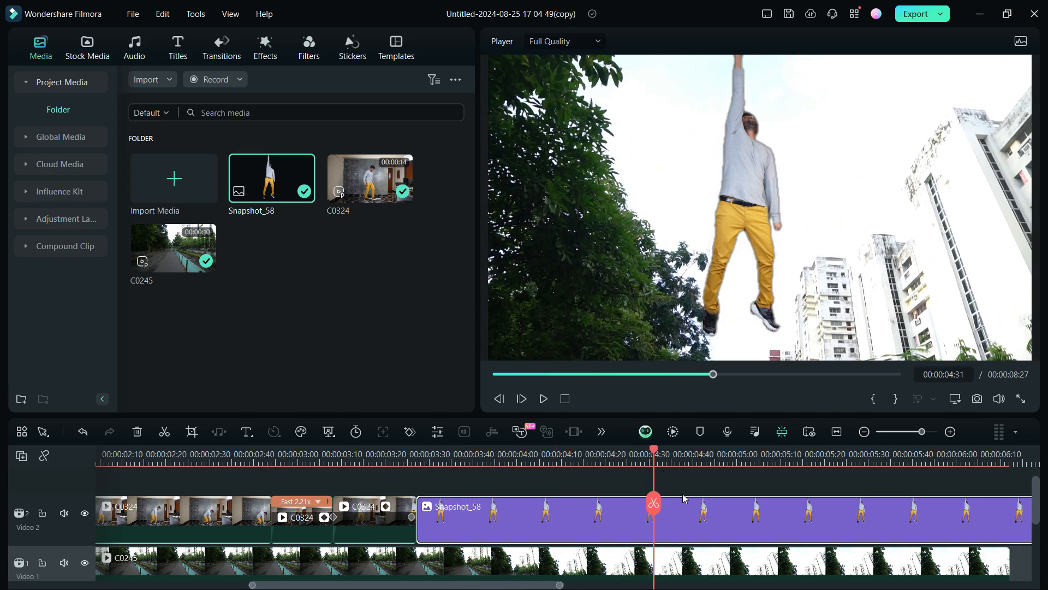
{"action": "mouse_move", "coordinate": [689, 521]}
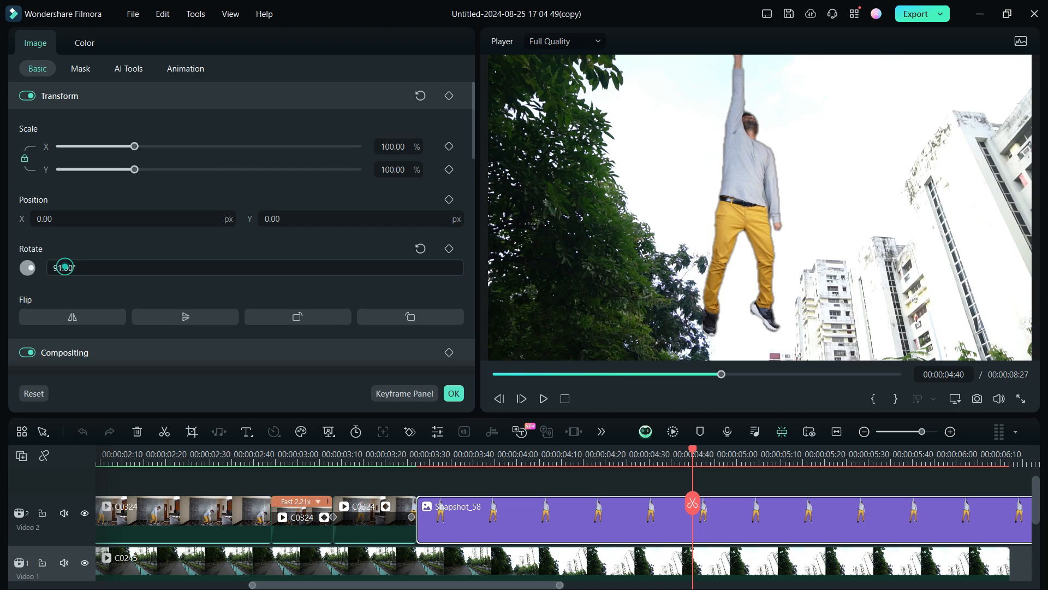
Step: Shrink the snapshot man to a tiny sky figure and enter position 517.64
{"action": "left_click_drag", "start_coordinate": [134, 146], "coordinate": [63, 145]}
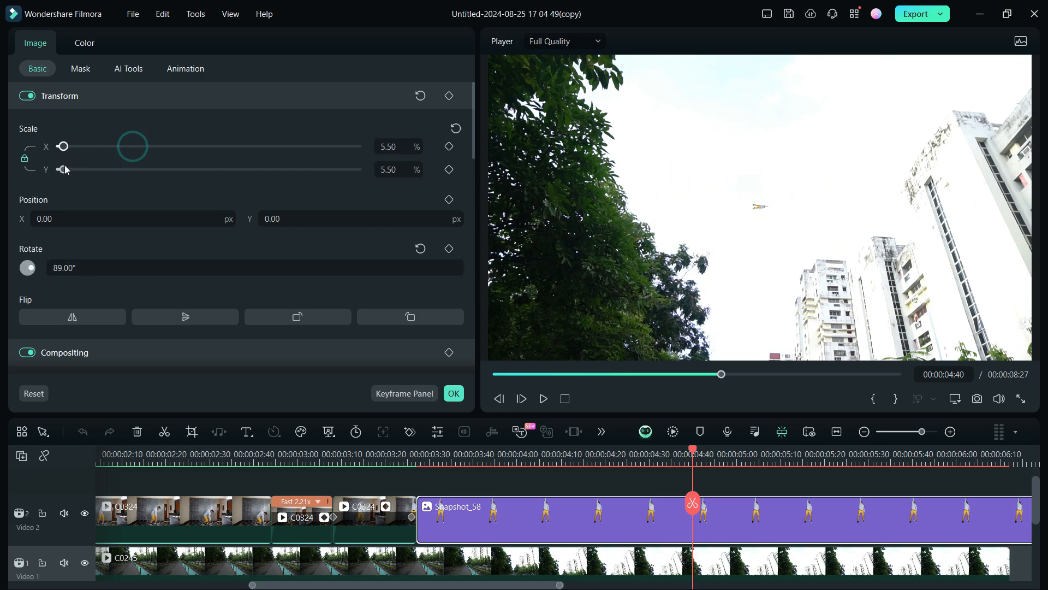
{"action": "left_click_drag", "start_coordinate": [63, 145], "coordinate": [72, 145]}
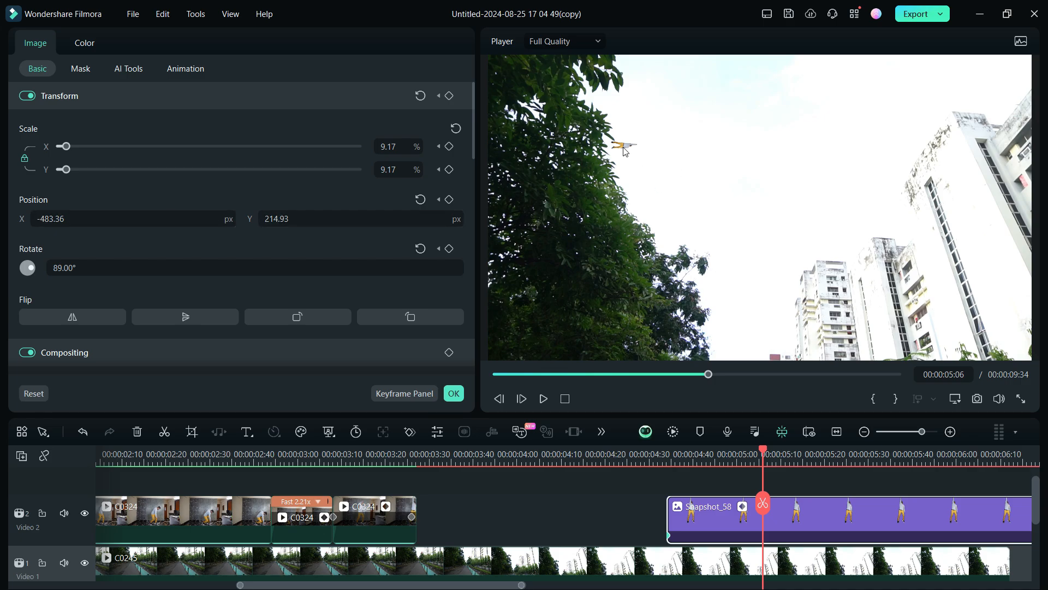
{"action": "type", "text": "517.64"}
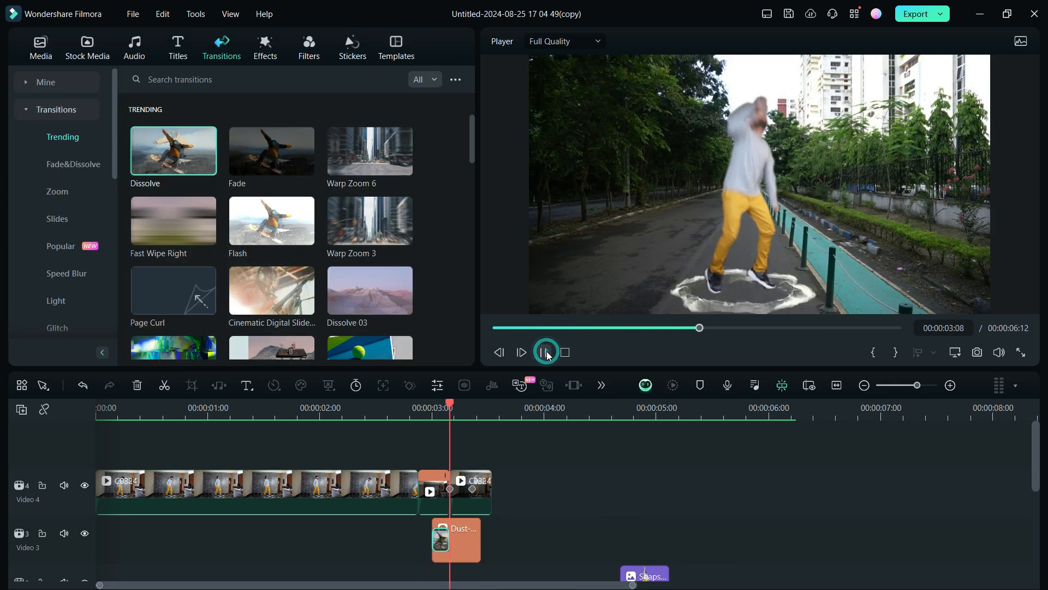
Step: Play back the jump with the Extreme shake, then switch to the audio library
{"action": "left_click", "coordinate": [240, 78]}
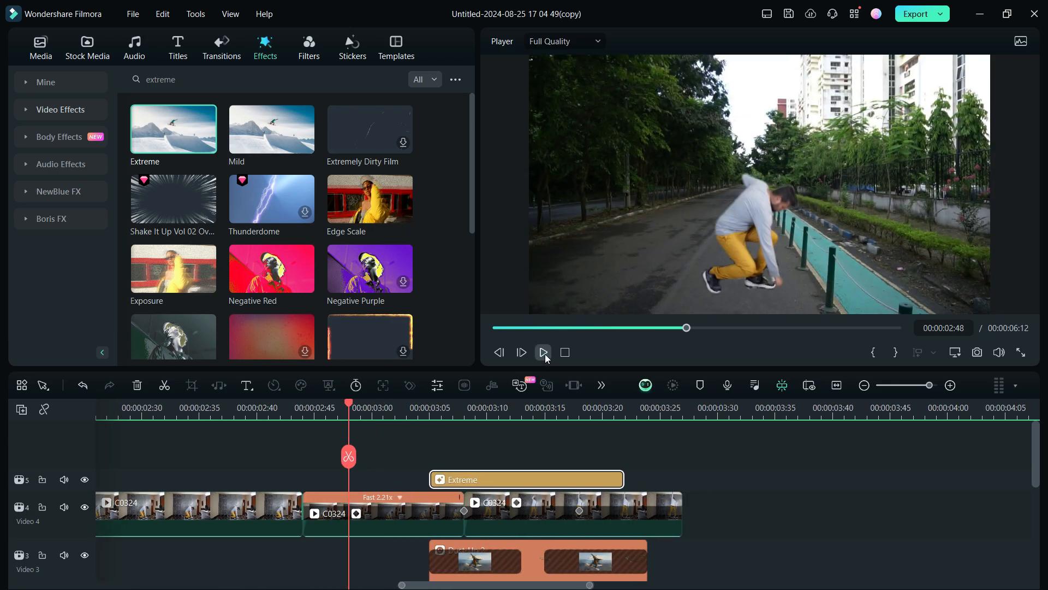
{"action": "left_click", "coordinate": [543, 352]}
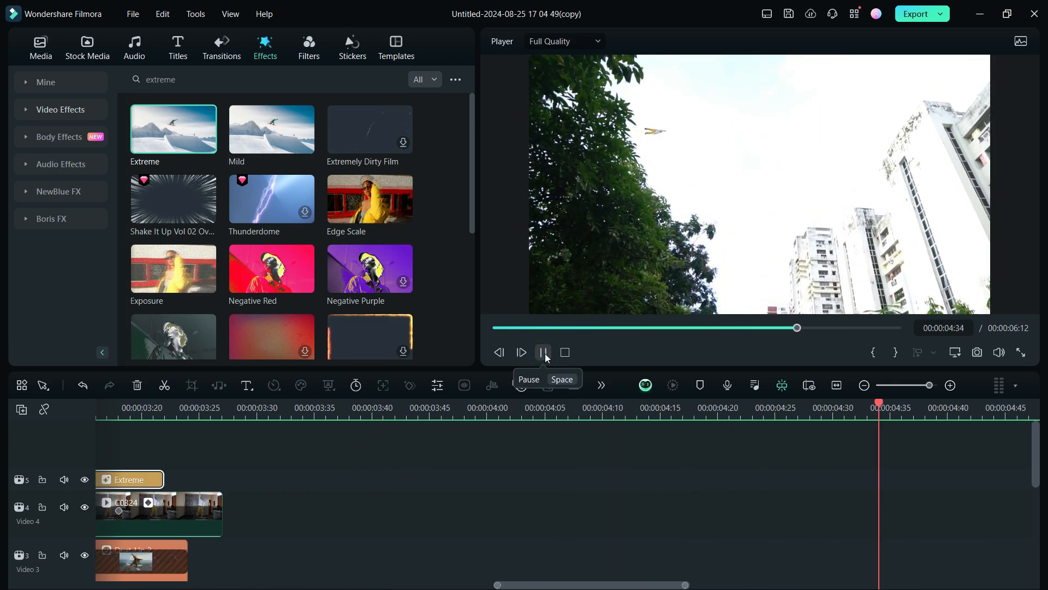
{"action": "left_click", "coordinate": [134, 47]}
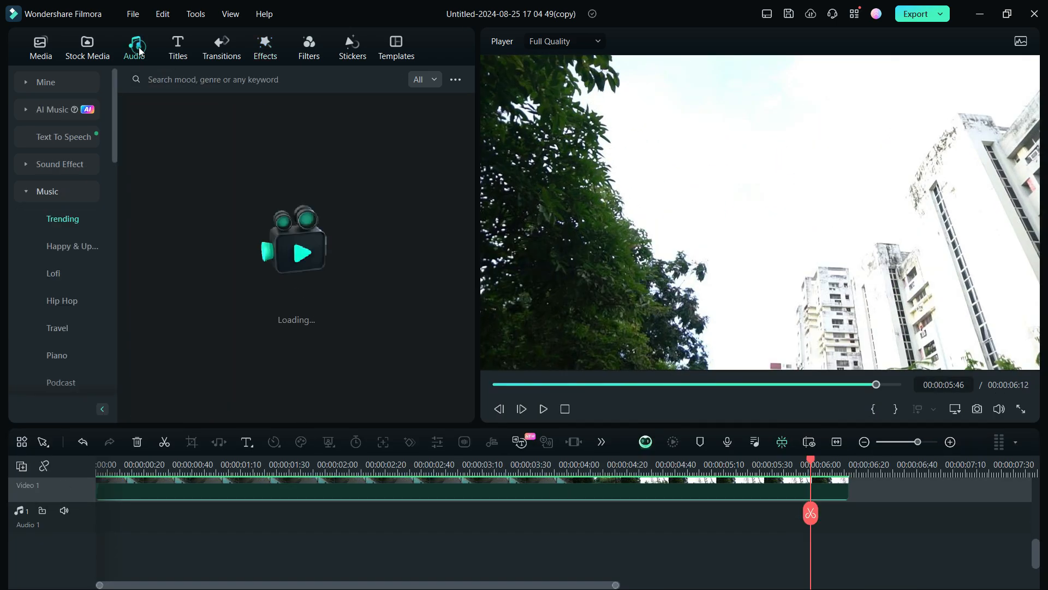
Step: Place Gust Whoosh Transition on Audio 1 and Airport Whoosh 08 on Audio 2
{"action": "left_click", "coordinate": [60, 164]}
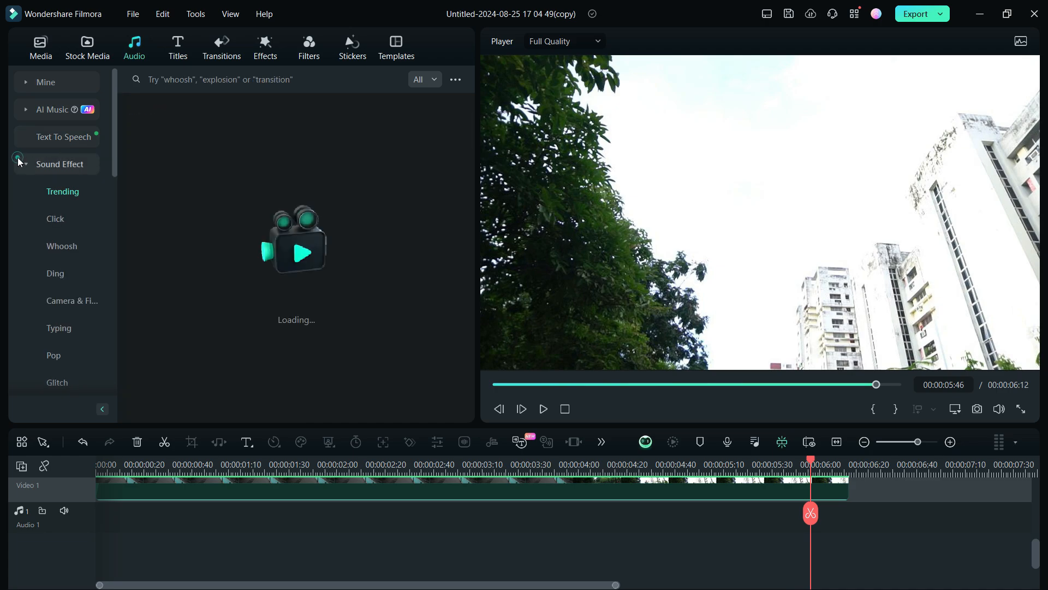
{"action": "left_click", "coordinate": [62, 165]}
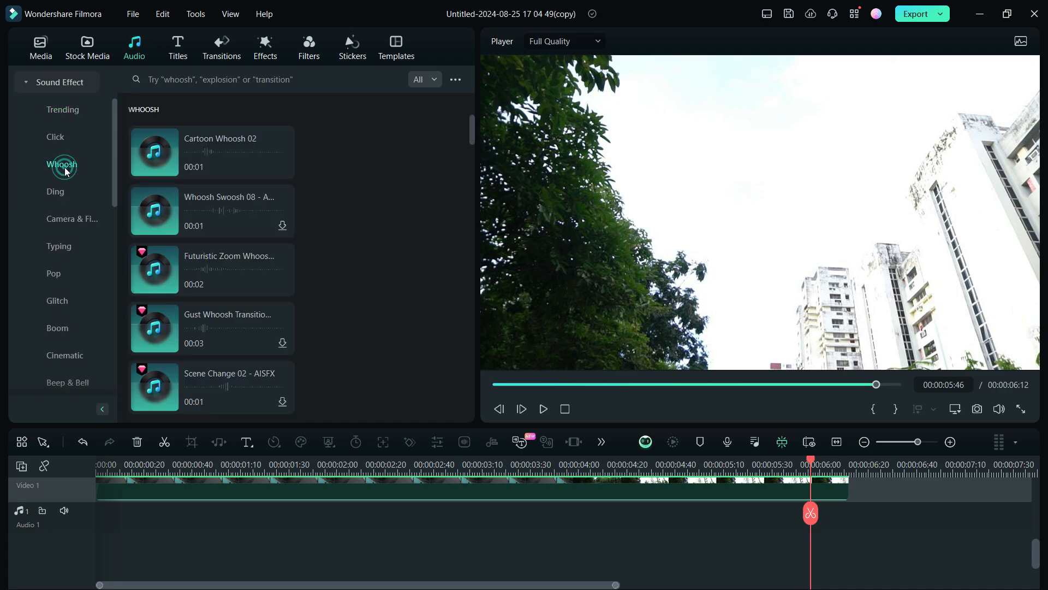
{"action": "left_click", "coordinate": [154, 211]}
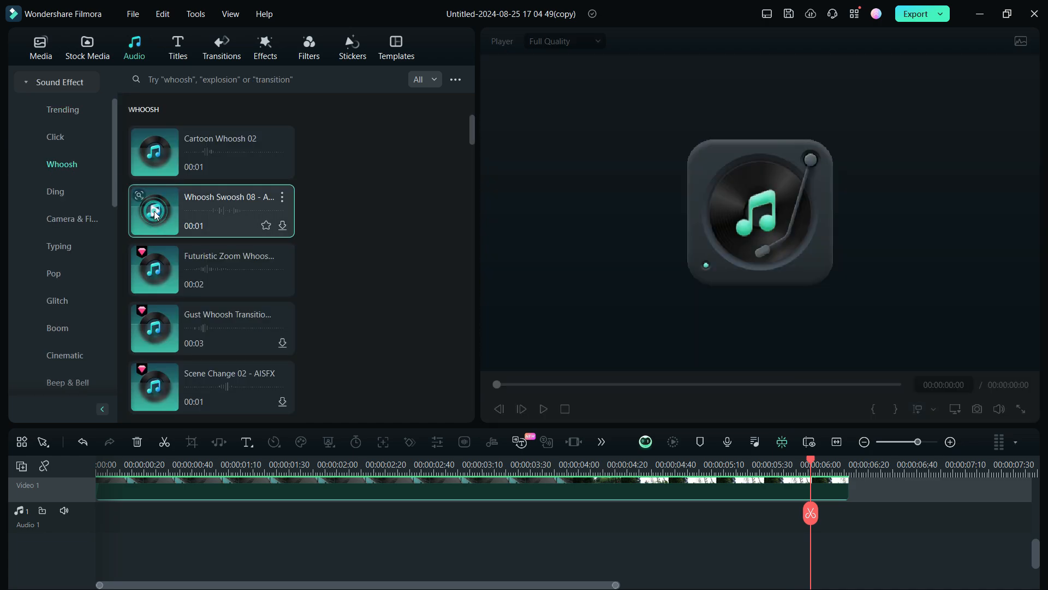
{"action": "left_click", "coordinate": [154, 328]}
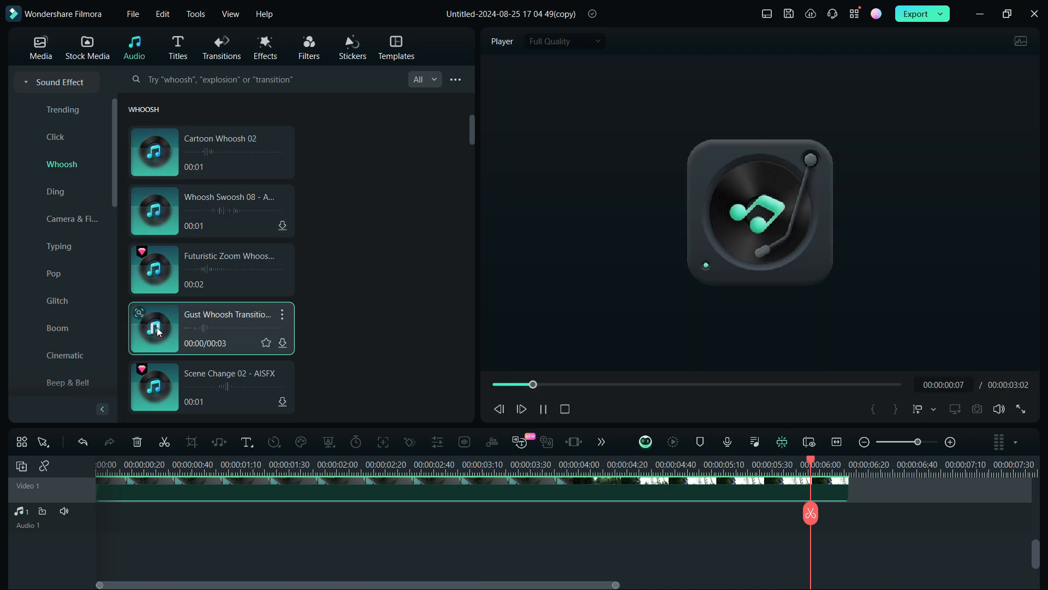
{"action": "left_click", "coordinate": [155, 328]}
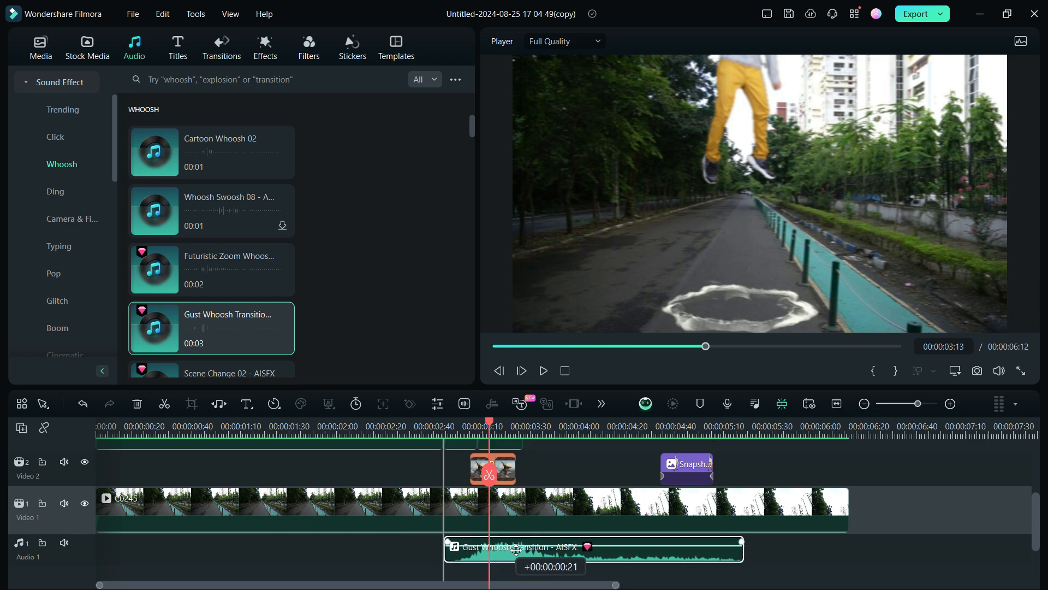
{"action": "left_click", "coordinate": [542, 370]}
{"action": "type", "text": "fly"}
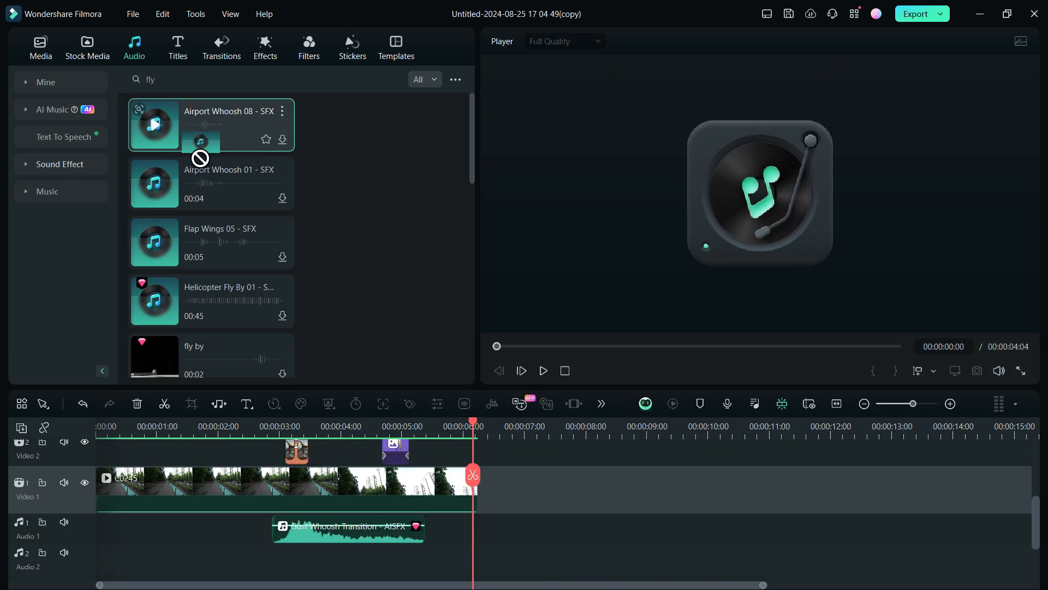
{"action": "left_click_drag", "start_coordinate": [211, 125], "coordinate": [421, 566]}
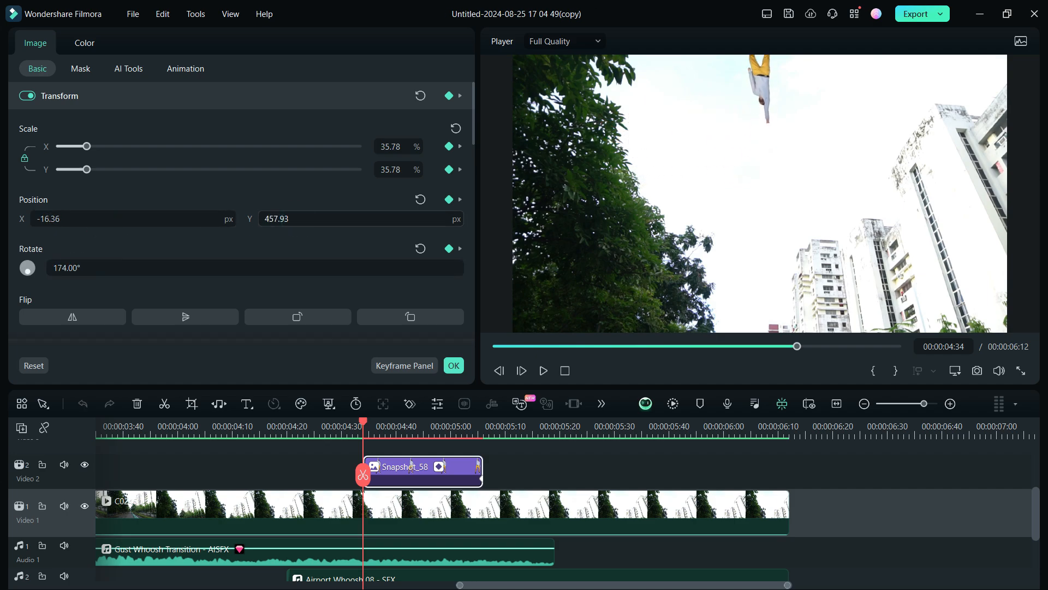
Step: Lower Snapshot_58's end-keyframe scale to 5.50% and confirm with OK
{"action": "left_click_drag", "start_coordinate": [87, 146], "coordinate": [77, 146]}
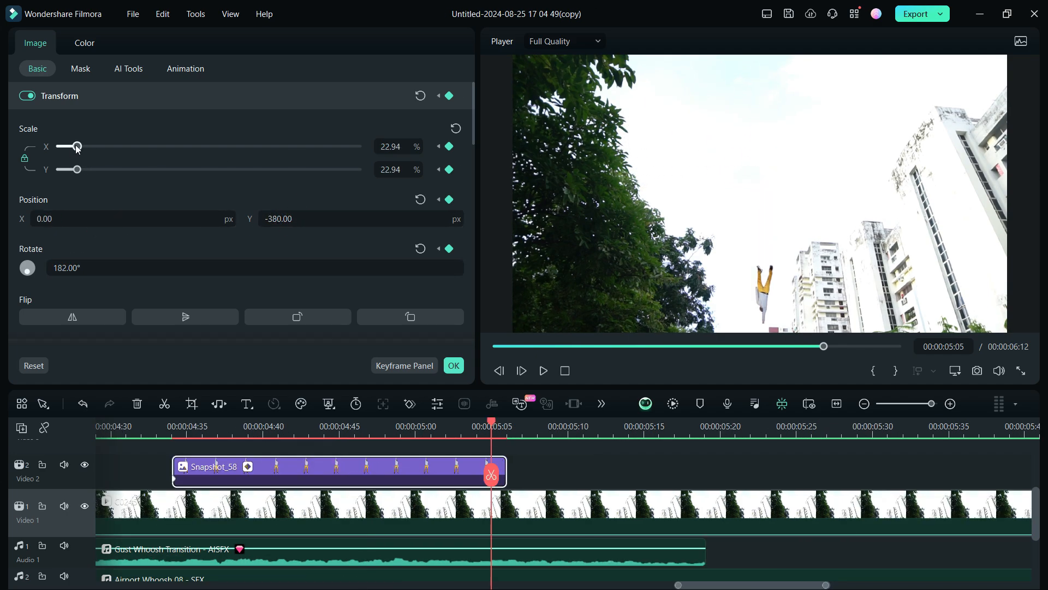
{"action": "left_click_drag", "start_coordinate": [78, 146], "coordinate": [63, 146]}
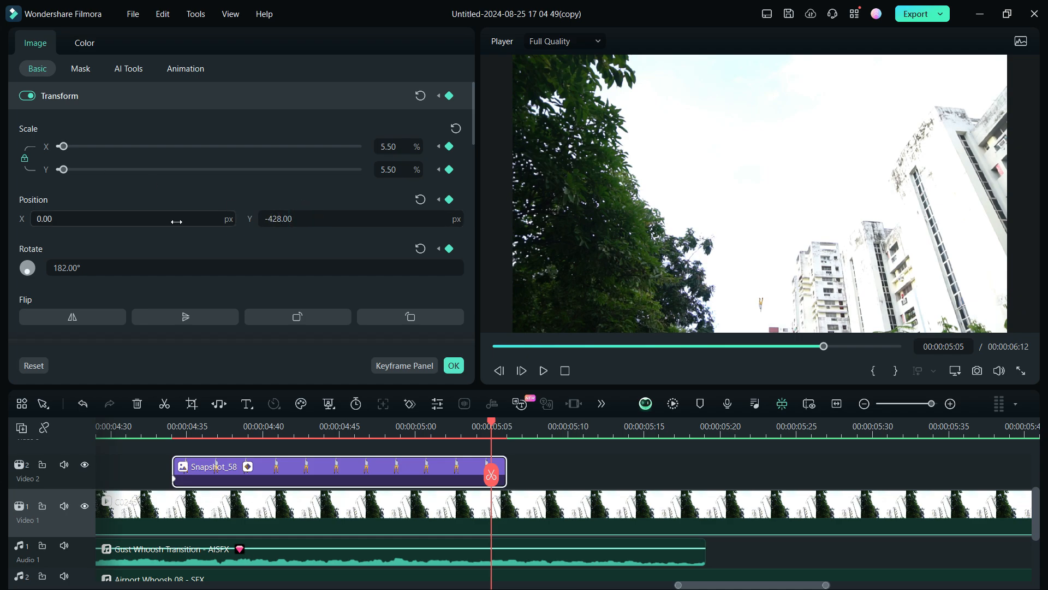
{"action": "left_click", "coordinate": [521, 370]}
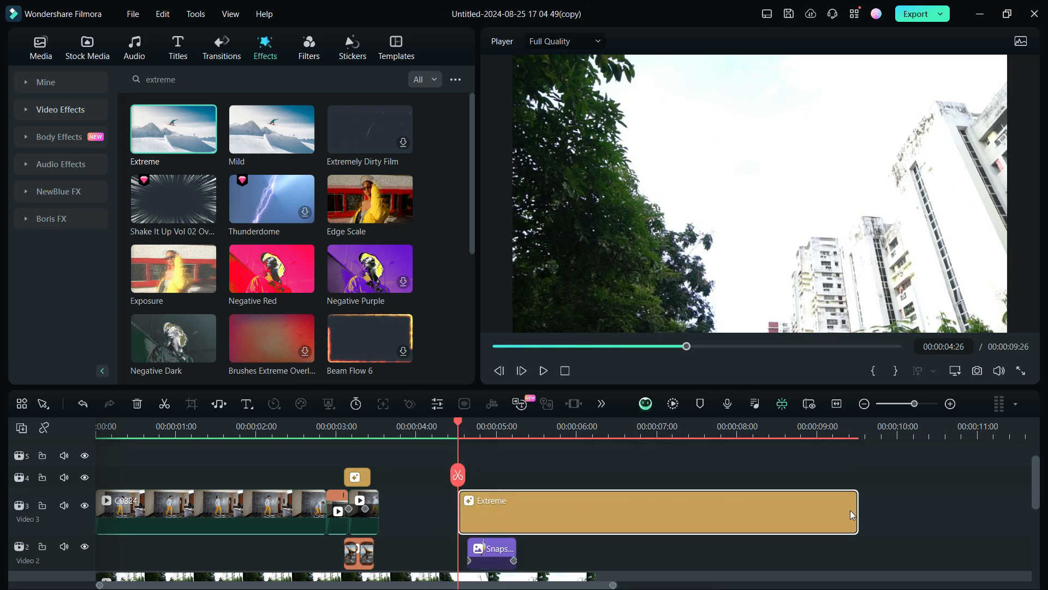
Step: Trim the Extreme effect above Snapshot_58 short and replay the flying ending
{"action": "left_click", "coordinate": [674, 403]}
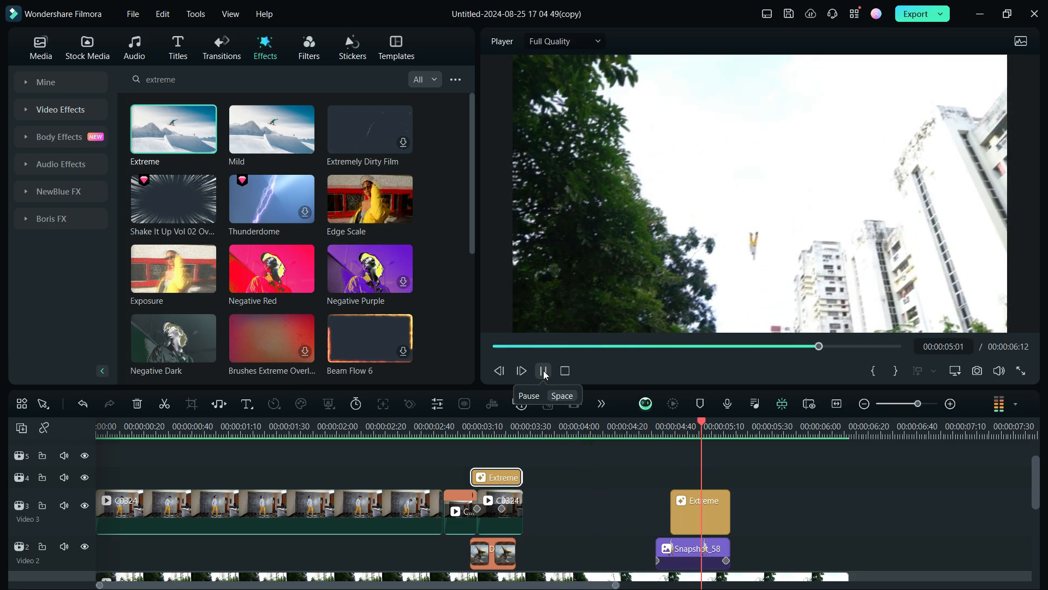
{"action": "left_click", "coordinate": [543, 370]}
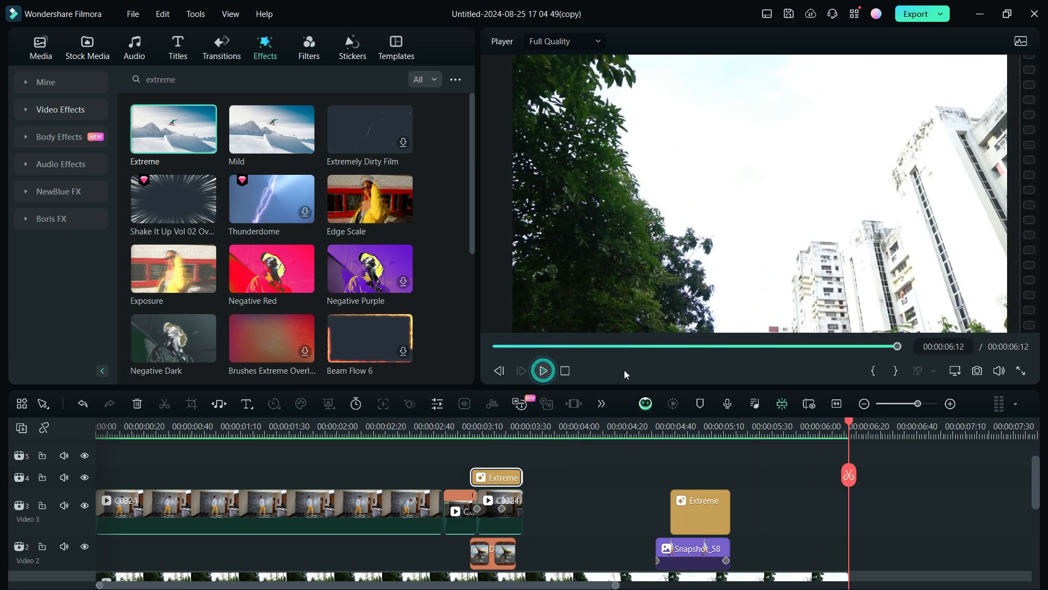
{"action": "mouse_move", "coordinate": [668, 492]}
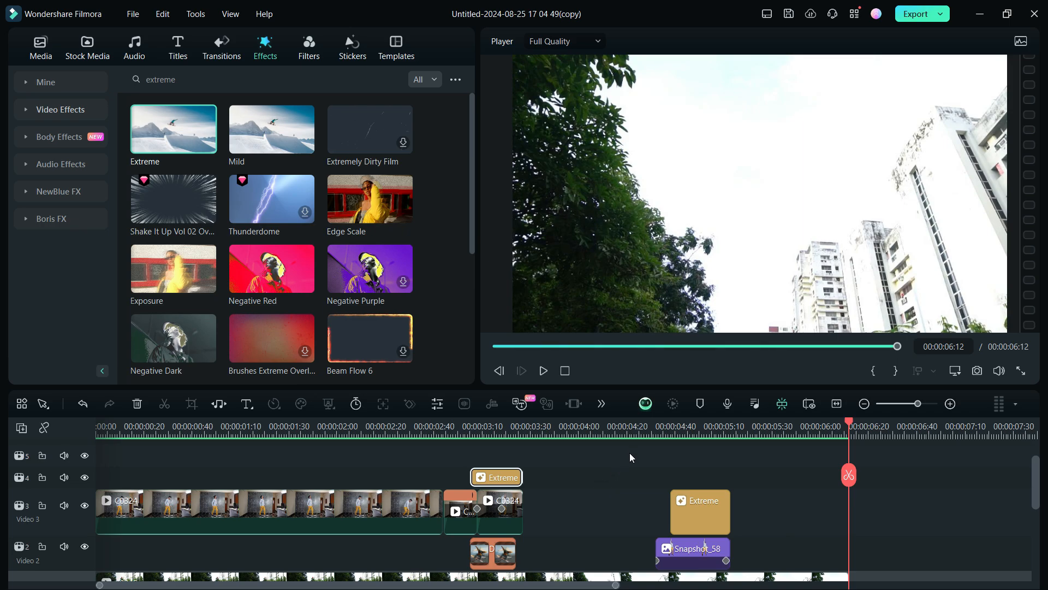
{"action": "left_click", "coordinate": [544, 370]}
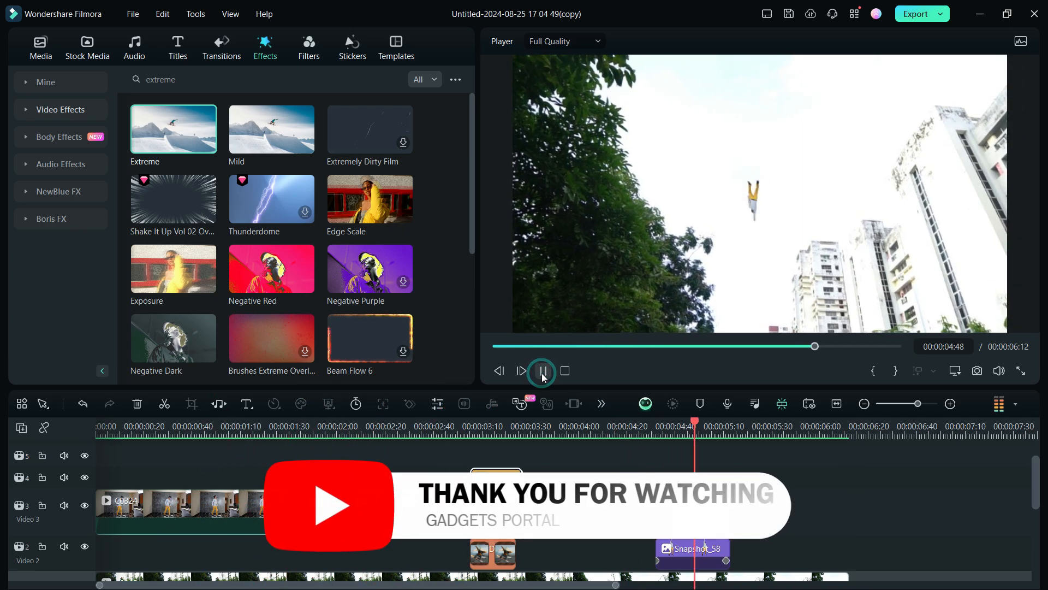